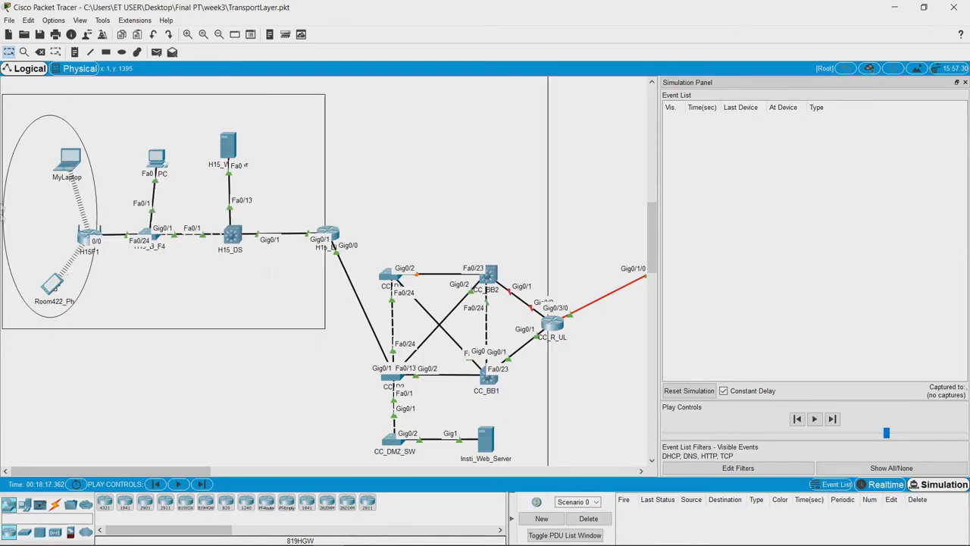
pyautogui.moveTo(53, 165)
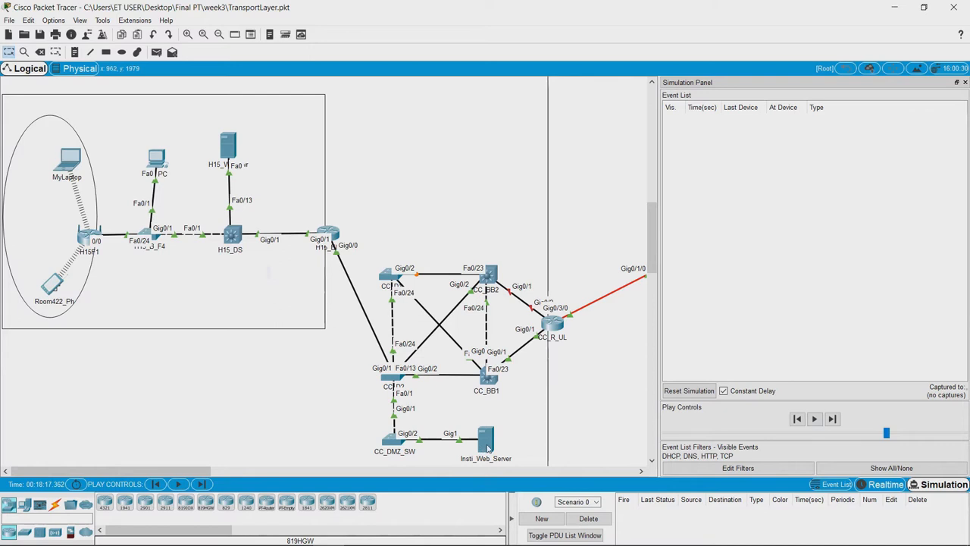
pyautogui.moveTo(203, 470)
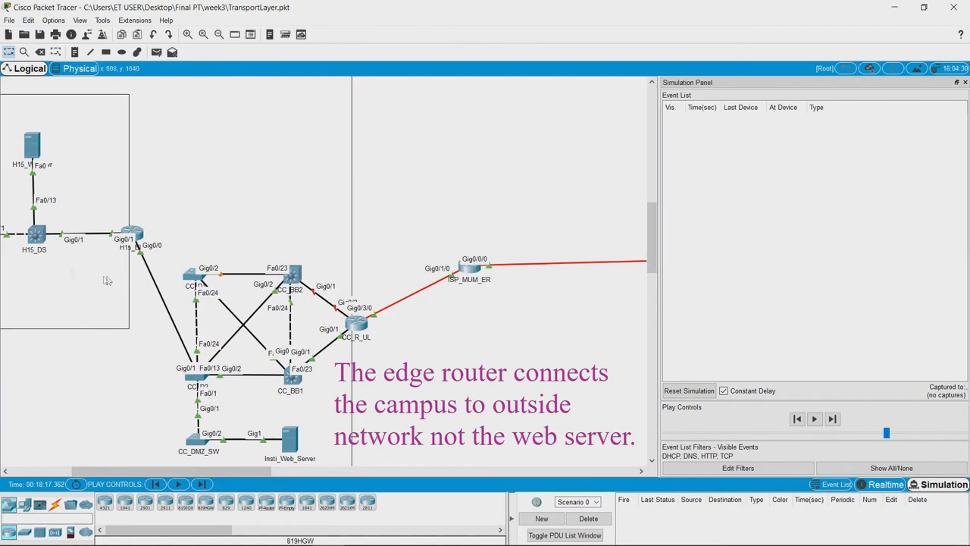
pyautogui.moveTo(367, 347)
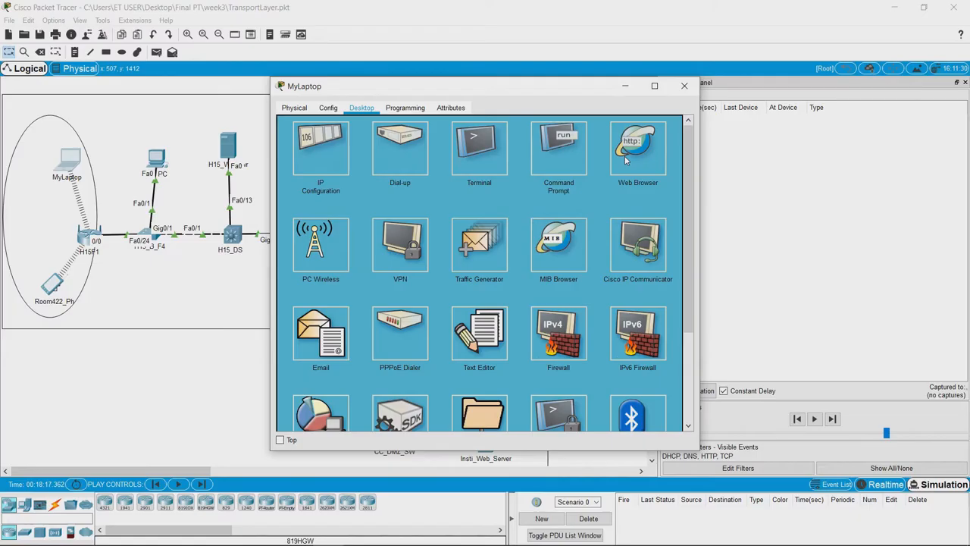
# - Check MyLaptop's web browser, close the laptop and bring up the event list filter settings
pyautogui.click(637, 146)
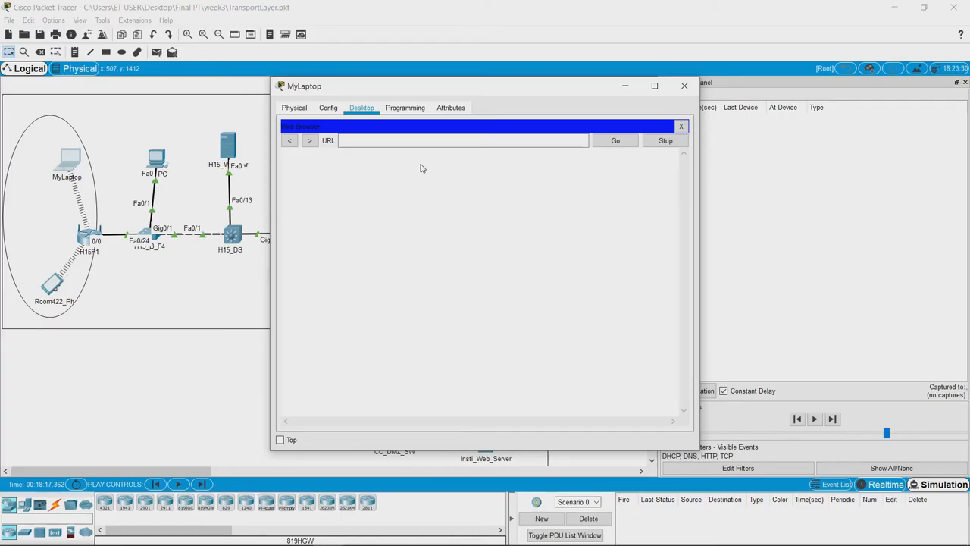
pyautogui.moveTo(661, 165)
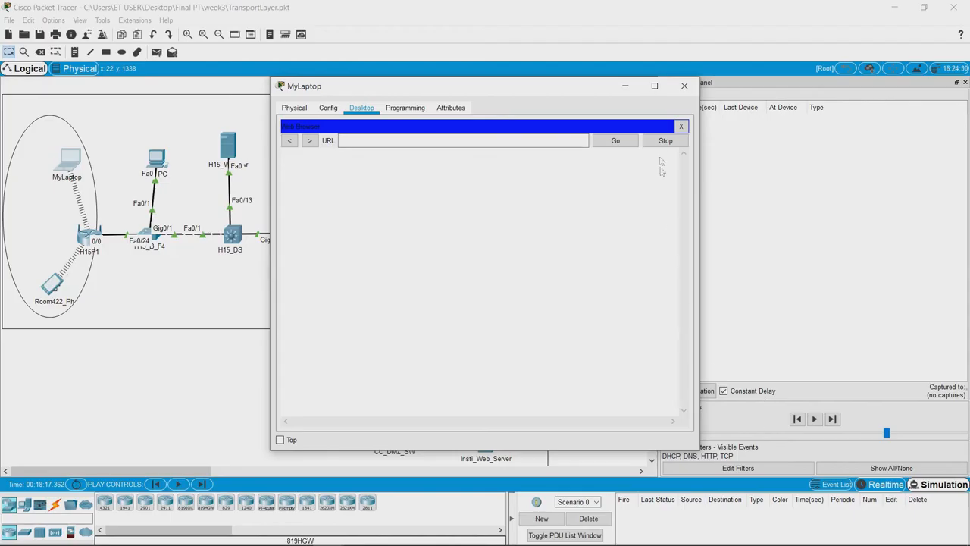
pyautogui.click(683, 85)
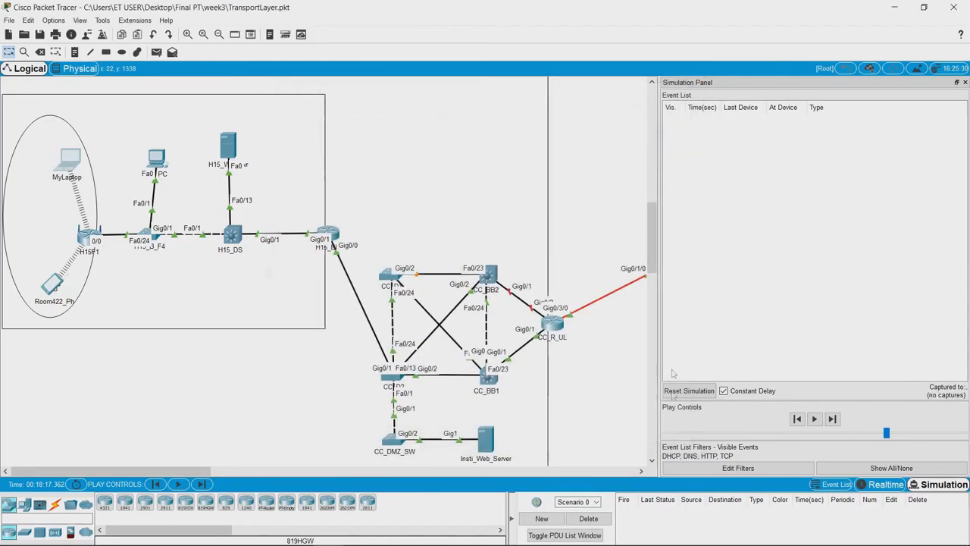
pyautogui.click(737, 466)
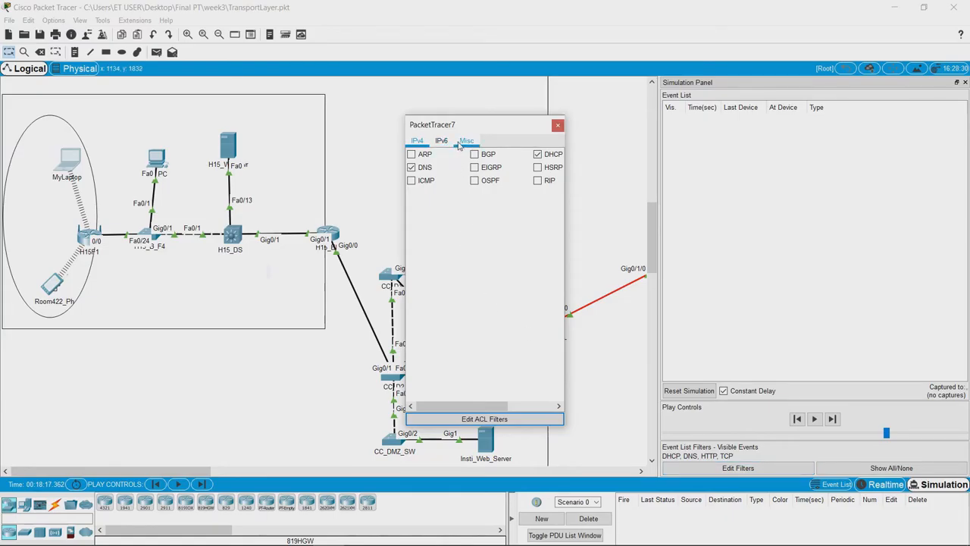
# - Enable UDP under the Misc filters, then return to MyLaptop's browser URL field
pyautogui.click(467, 139)
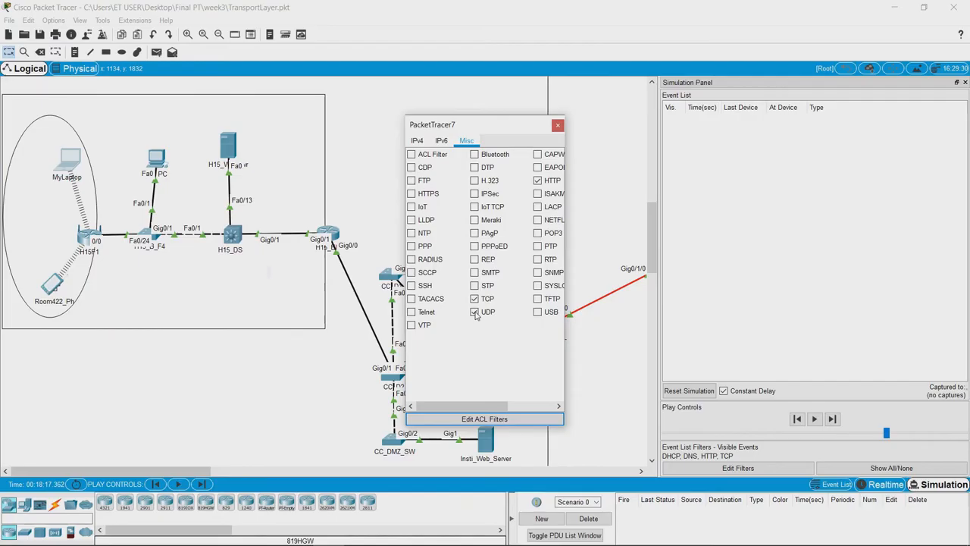
pyautogui.click(415, 139)
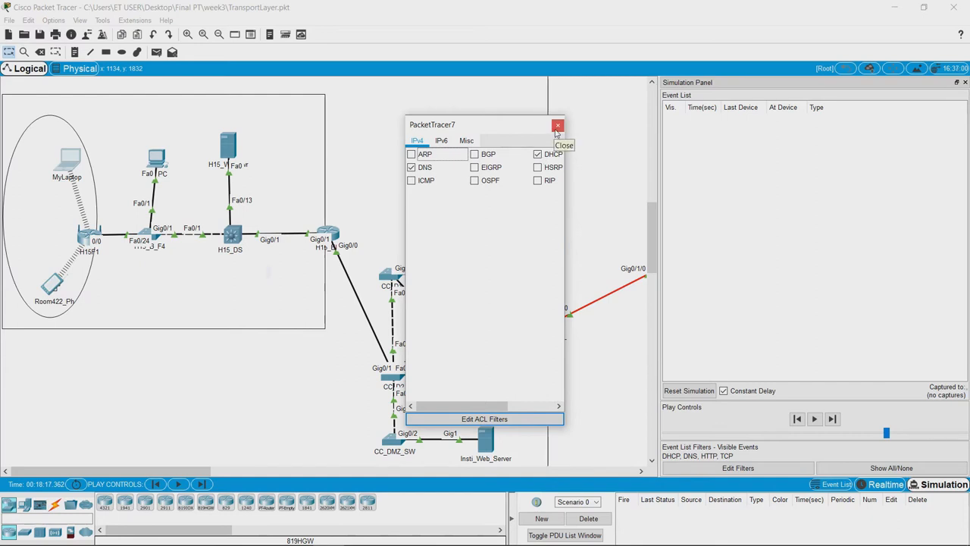
pyautogui.click(558, 124)
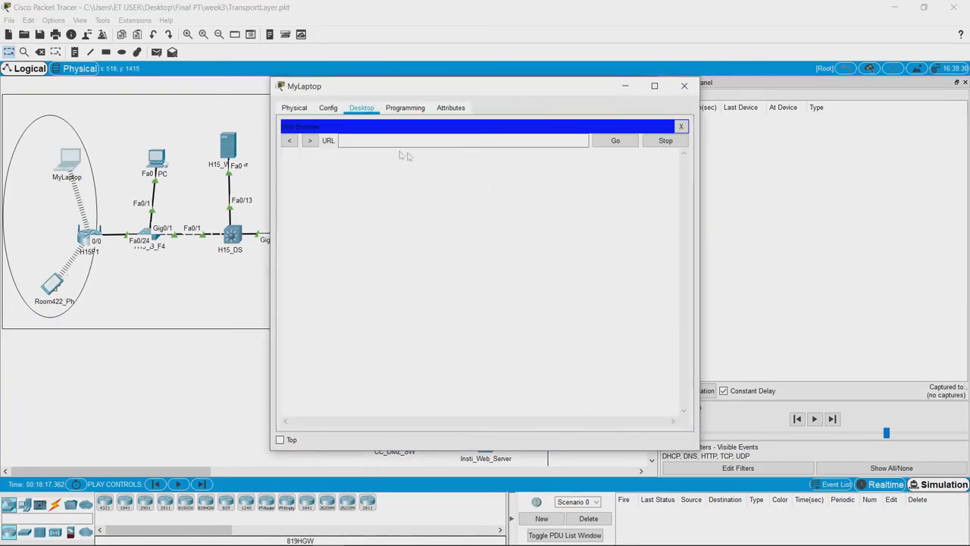
pyautogui.click(462, 139)
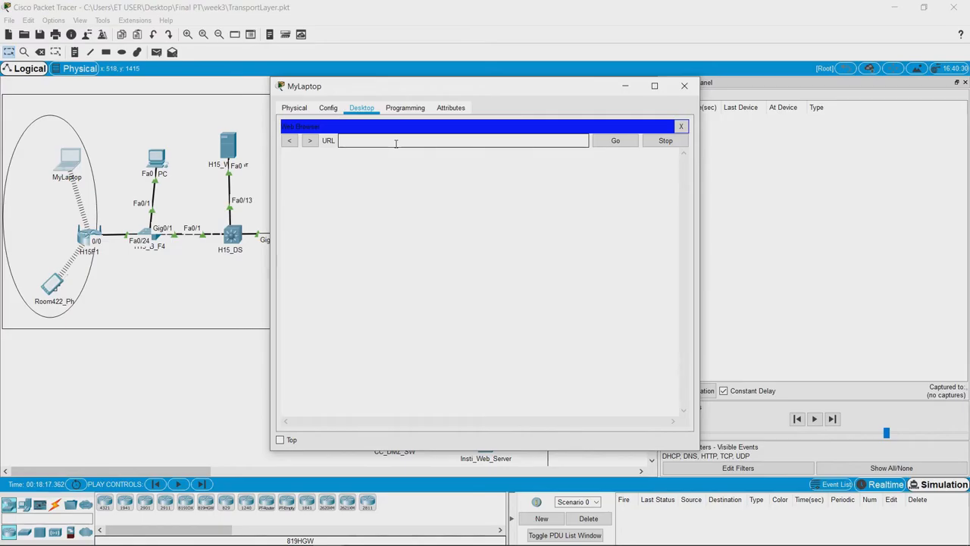
# - Browse to hotel.com from MyLaptop and inspect the resulting DNS event's PDU details
pyautogui.write('hote')
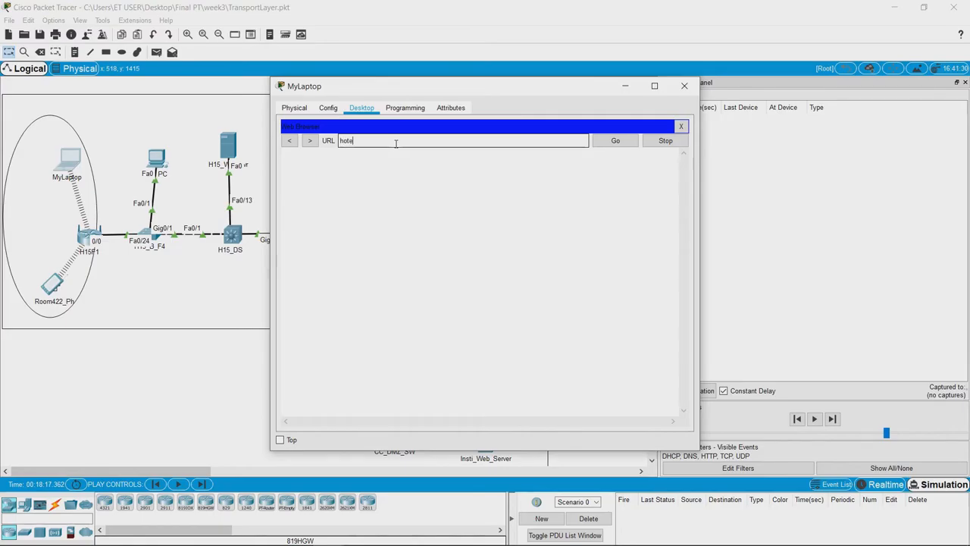
pyautogui.write('l.co')
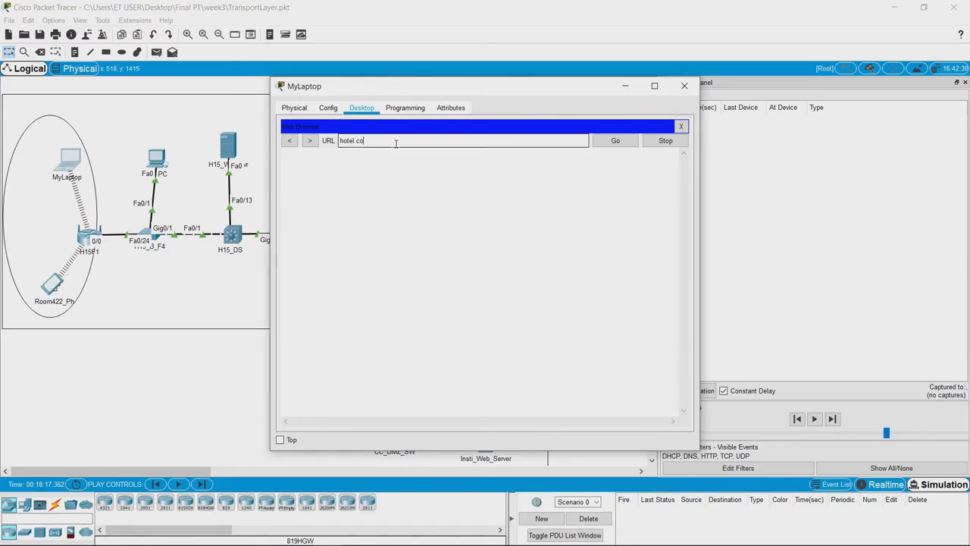
pyautogui.click(615, 140)
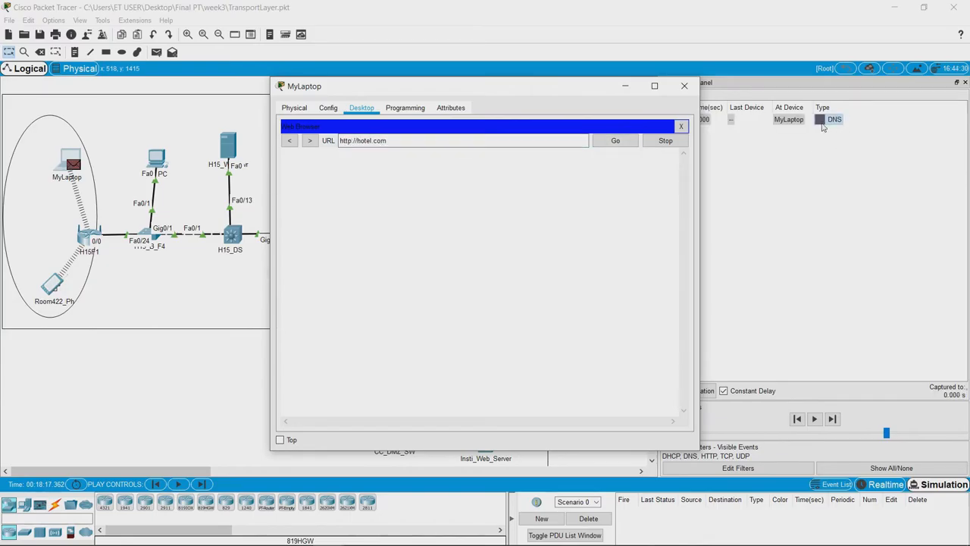
pyautogui.click(684, 85)
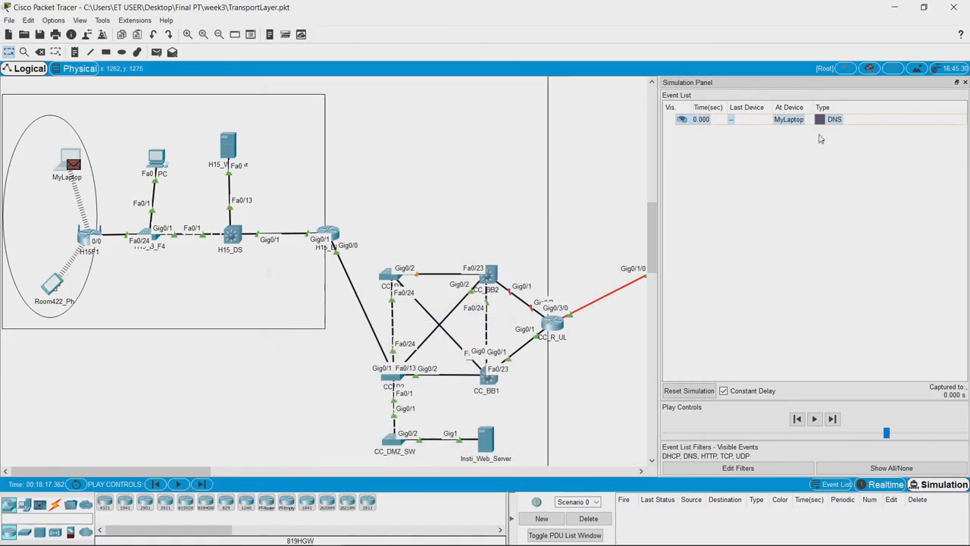
pyautogui.click(834, 118)
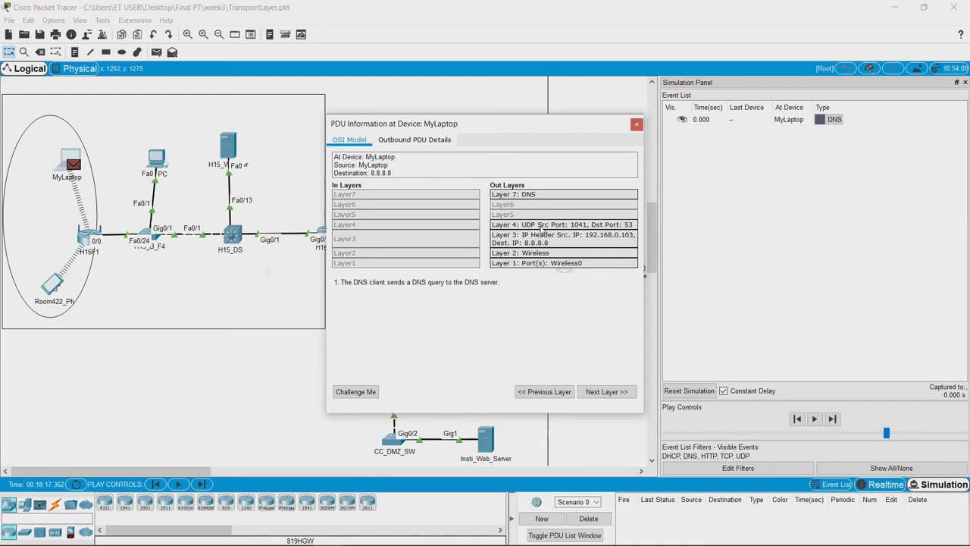
pyautogui.moveTo(551, 229)
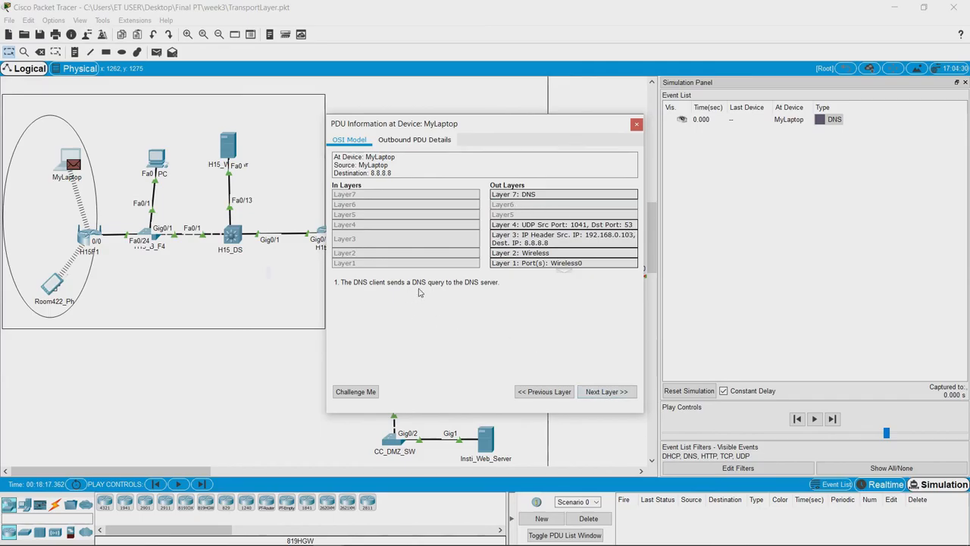
# - Step through the outbound layers showing UDP ports 1041 and 53, then close the PDU details
pyautogui.click(606, 391)
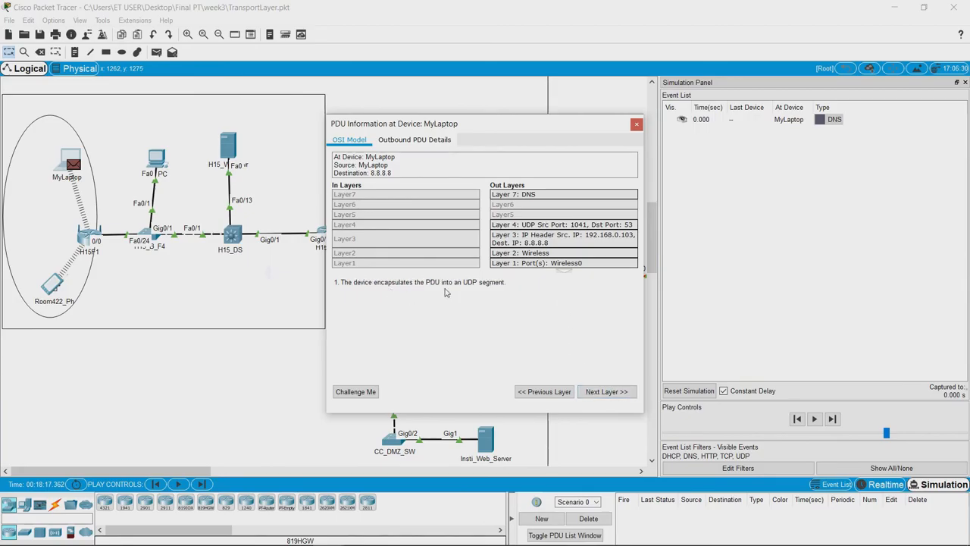
pyautogui.moveTo(488, 291)
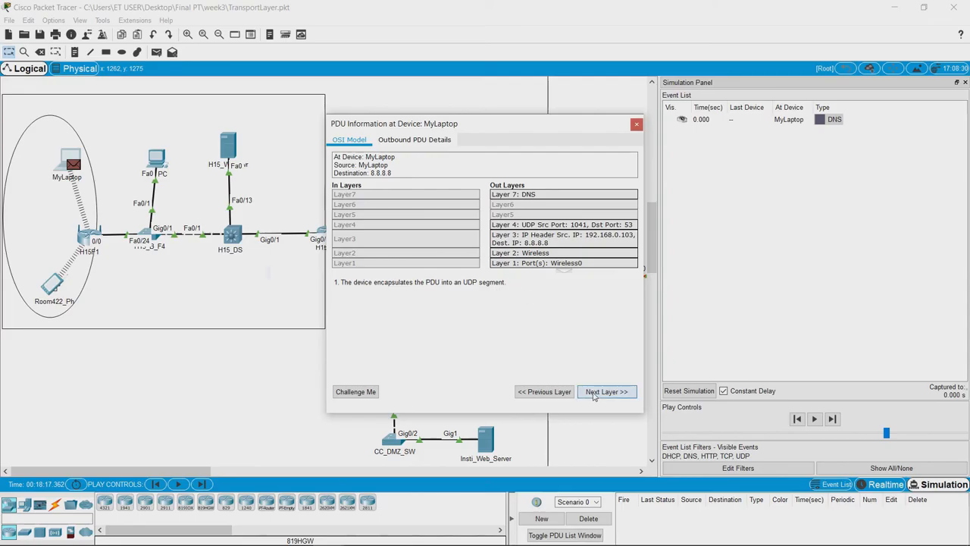
pyautogui.click(607, 391)
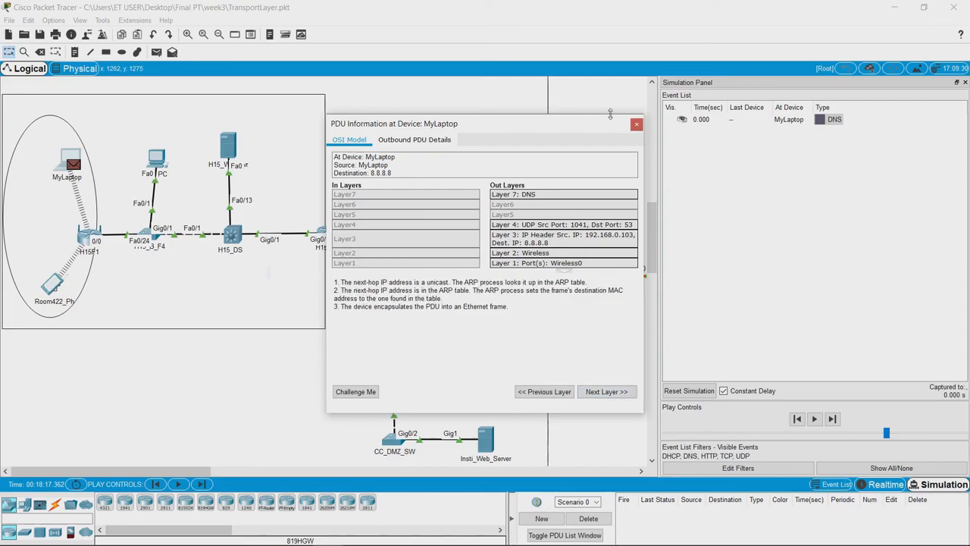
pyautogui.click(637, 124)
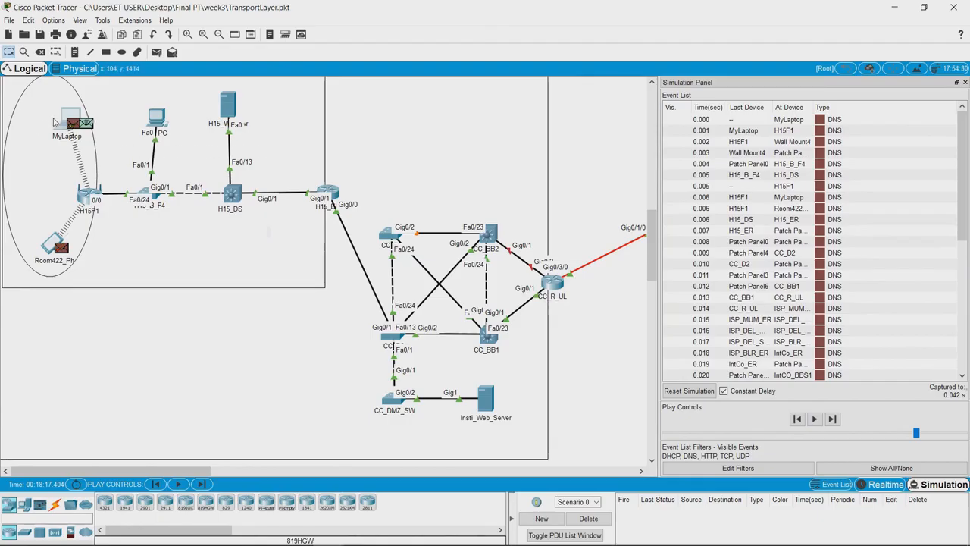
pyautogui.moveTo(70, 130)
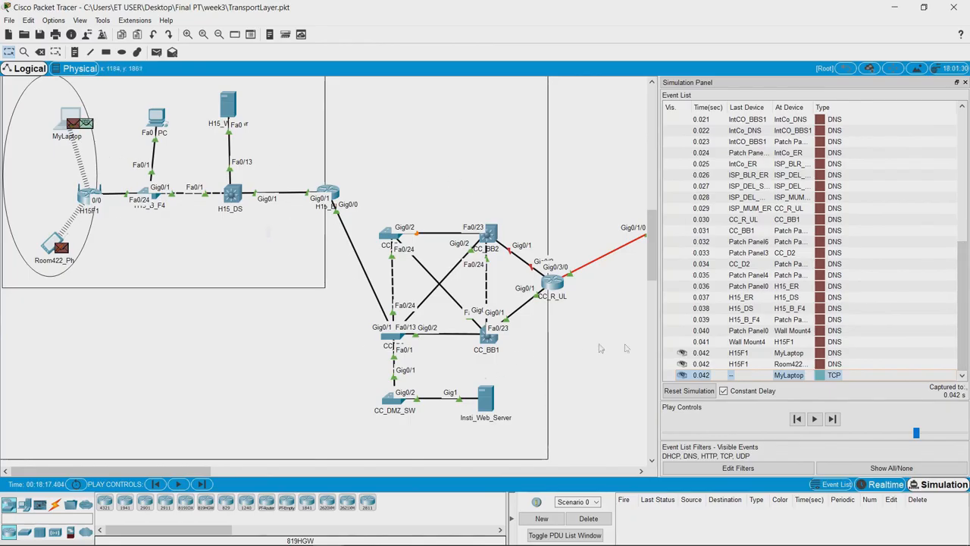
# - Scroll the event list to follow the DNS events hop by hop back to MyLaptop
pyautogui.scroll(-3)
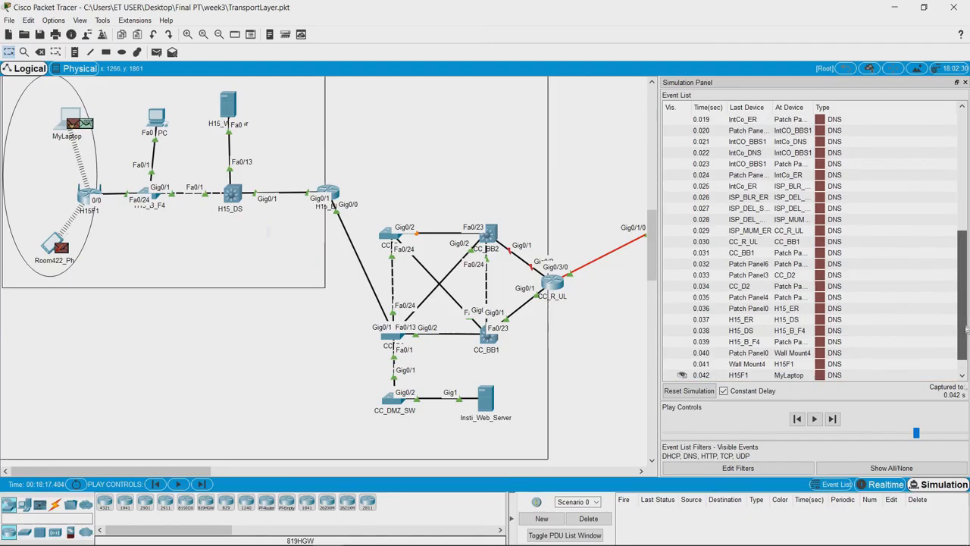